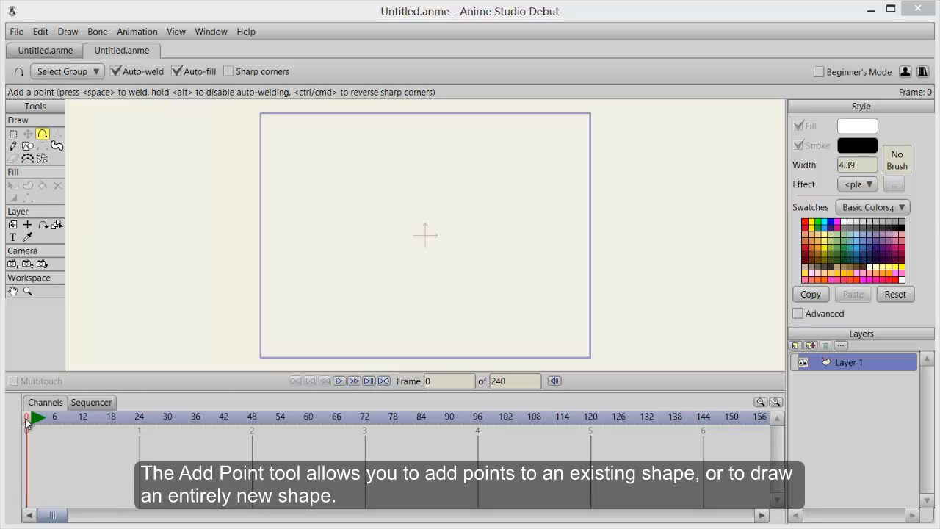
# Pick the Draw Shape tool with the star preset to draw a white-filled, black-outlined star
pyautogui.click(12, 133)
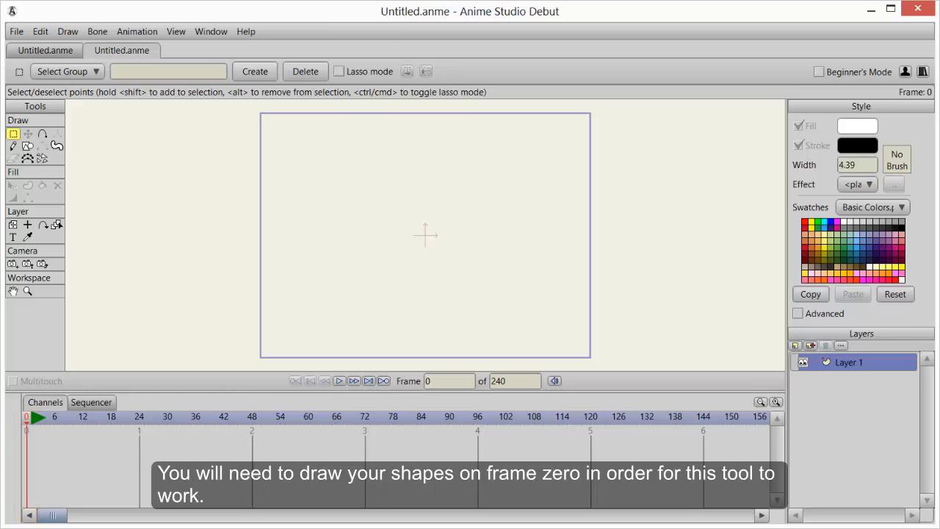
pyautogui.click(28, 147)
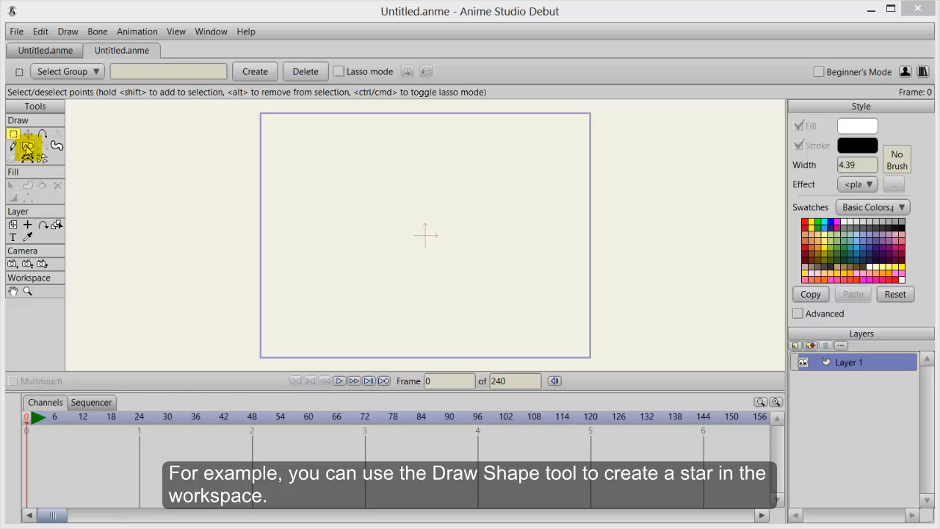
pyautogui.click(27, 145)
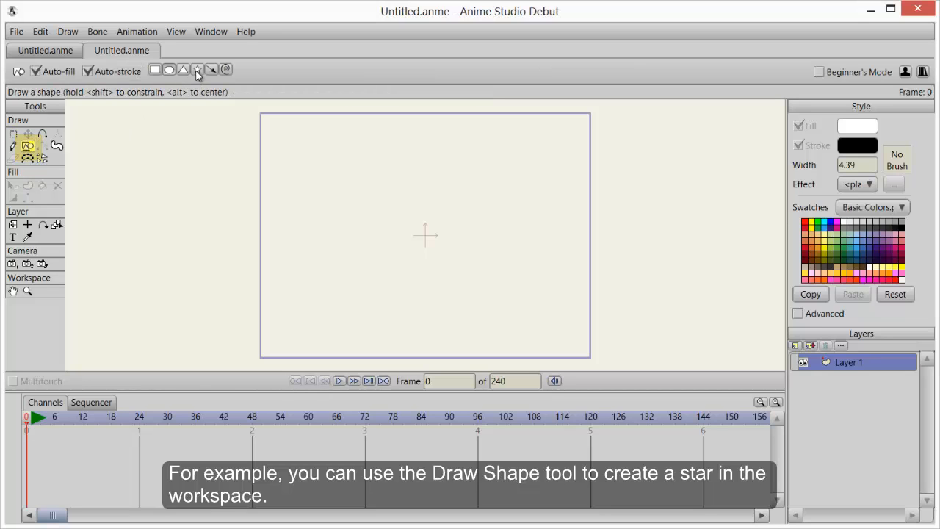
pyautogui.click(196, 69)
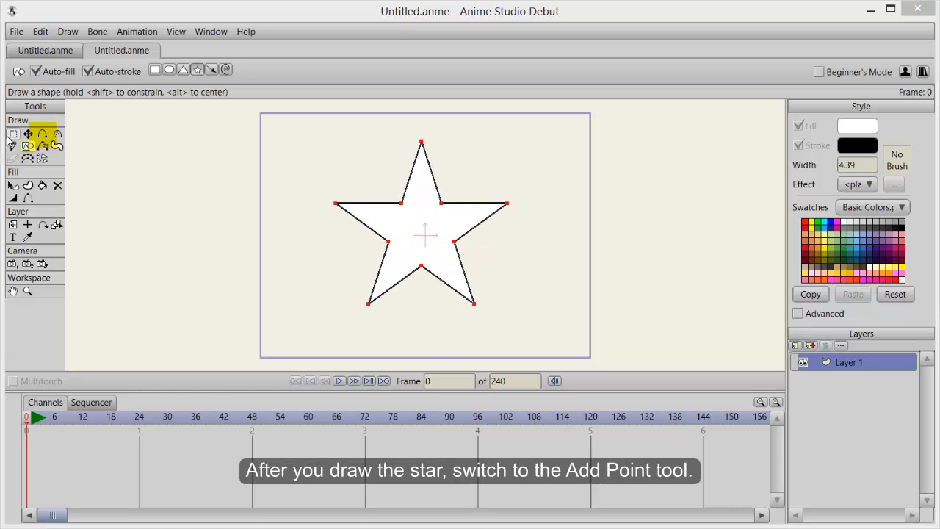
# Switch to the Add Point tool to curve the star's edges
pyautogui.click(42, 134)
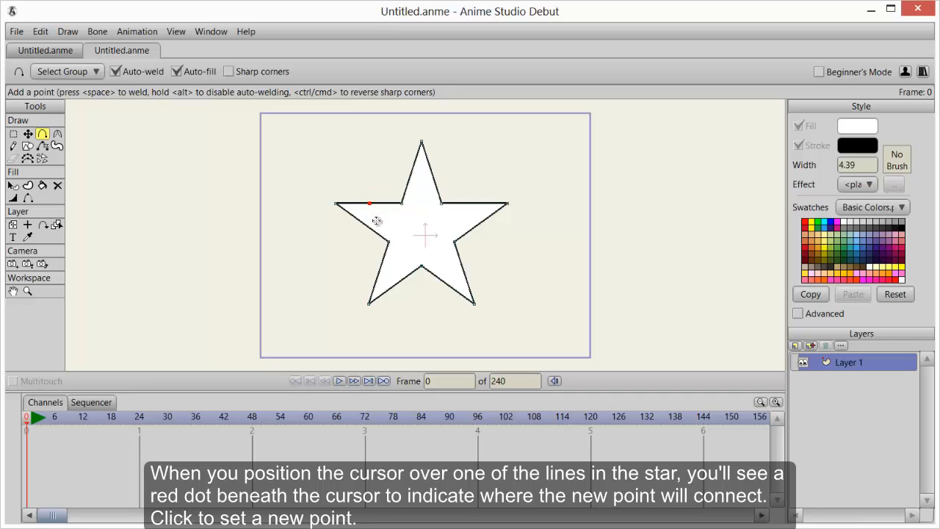
pyautogui.moveTo(285, 328)
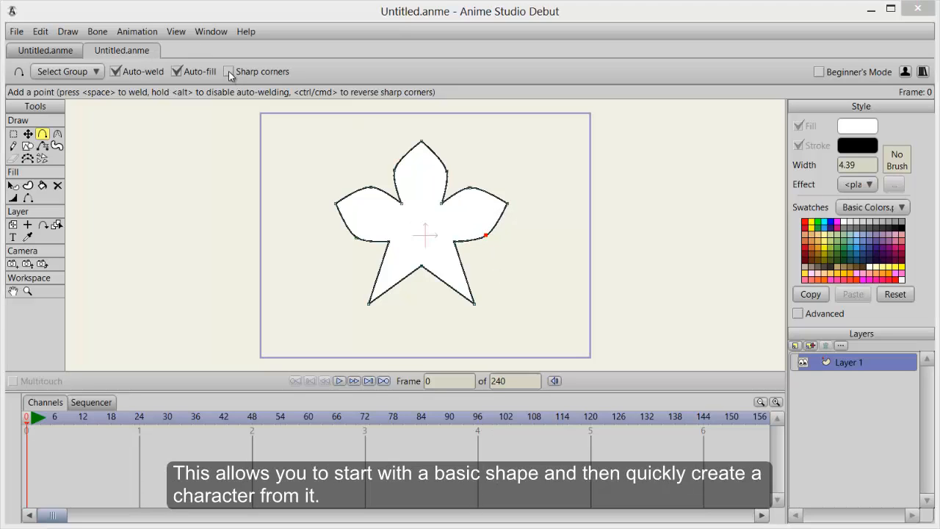
# Turn on Sharp corners and add a sharp point between the star's bottom arms
pyautogui.click(229, 71)
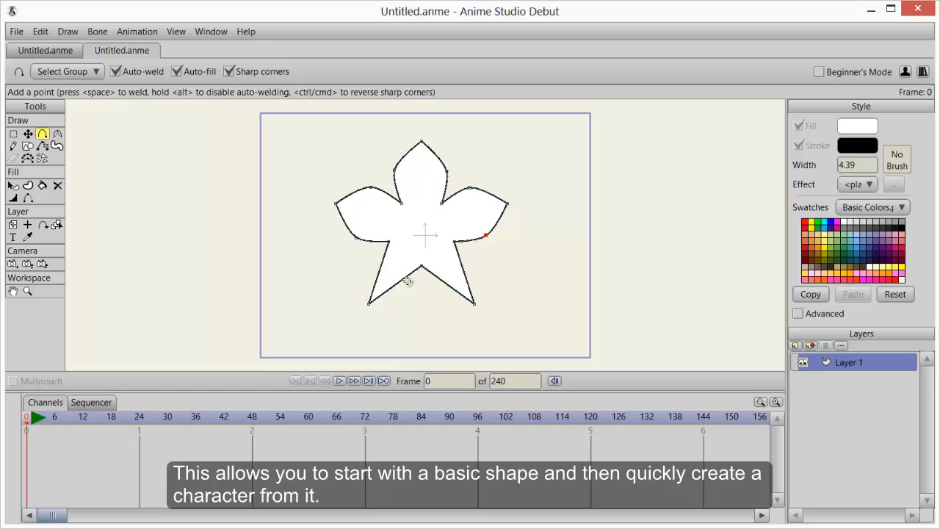
pyautogui.click(230, 71)
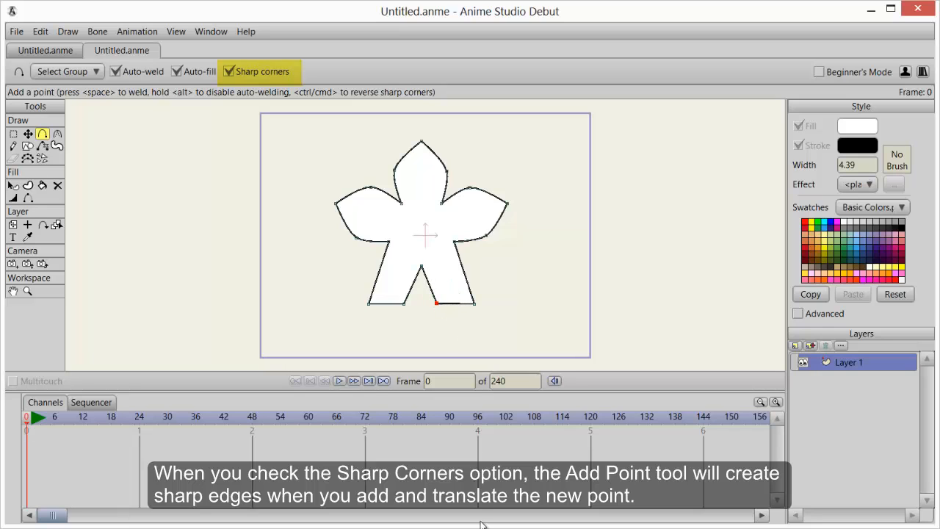
pyautogui.click(229, 71)
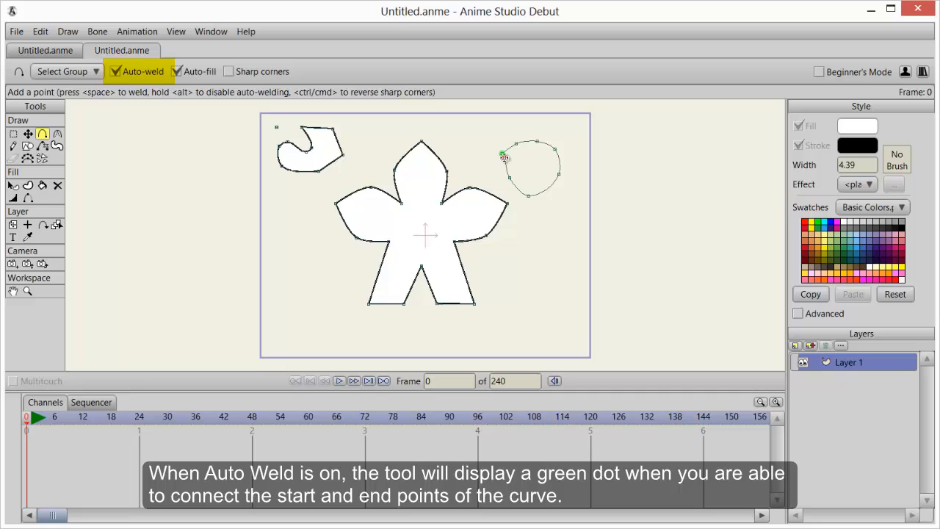
# Close the round curve into a filled shape, then turn off Auto-weld for an open curve
pyautogui.click(116, 72)
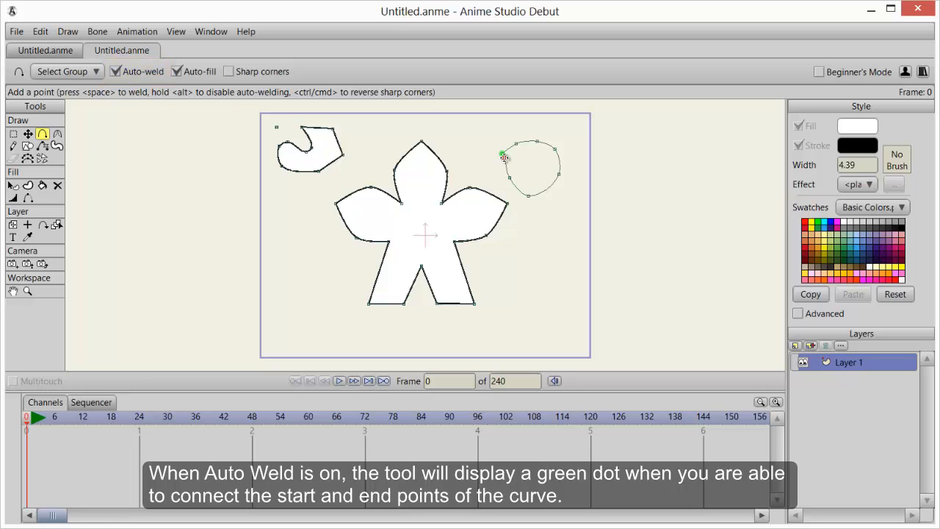
pyautogui.click(503, 157)
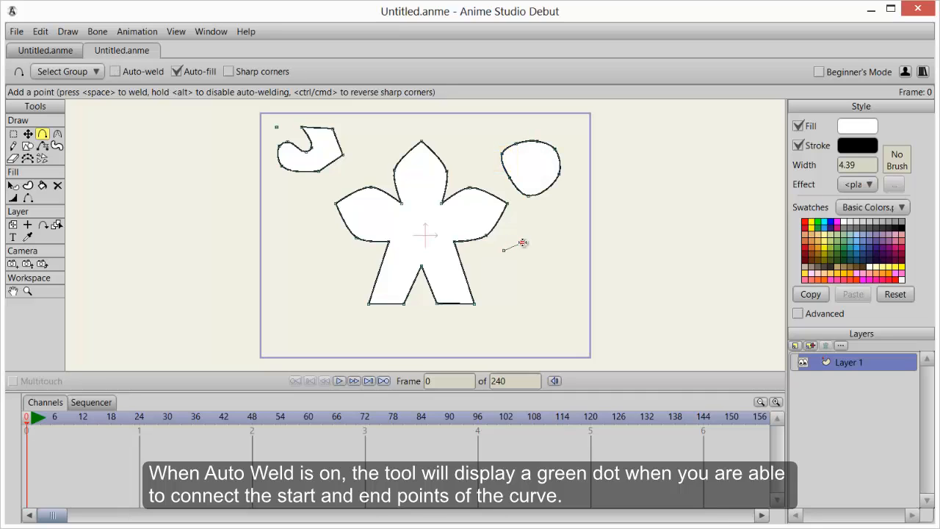
pyautogui.click(116, 71)
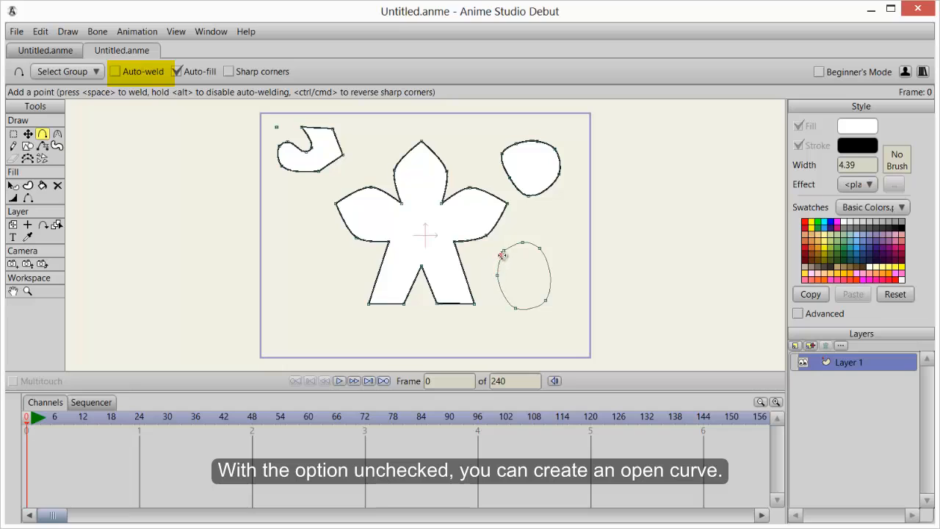
# Leave the oval curve open and unfilled, and re-check Auto-weld with Auto-fill still on
pyautogui.click(177, 71)
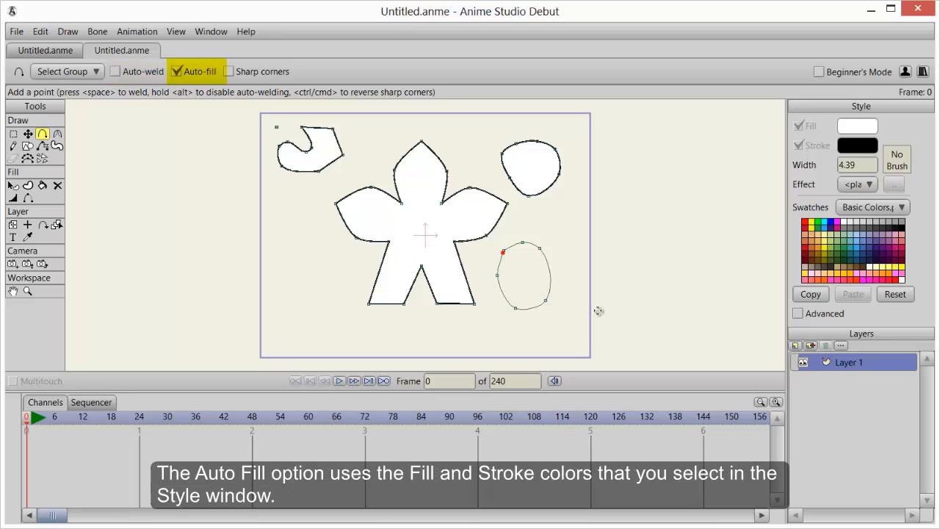
pyautogui.click(115, 71)
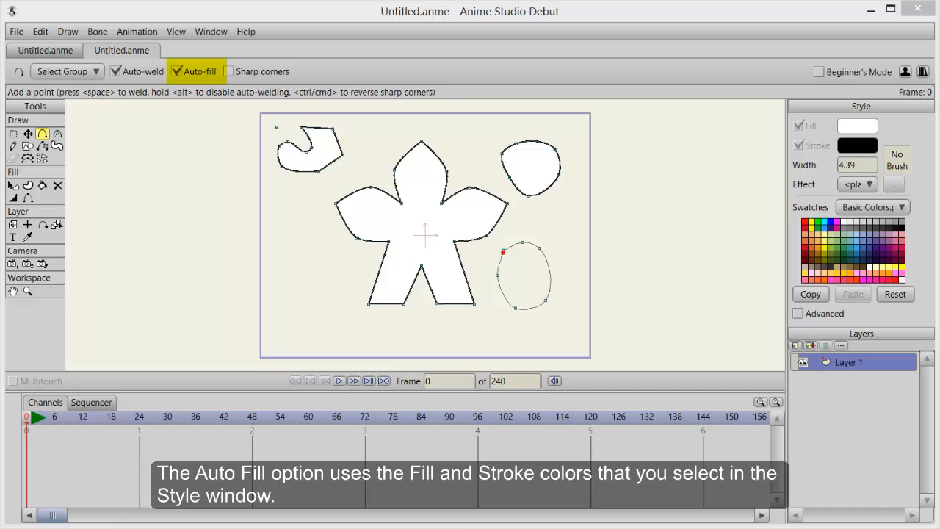
pyautogui.click(177, 71)
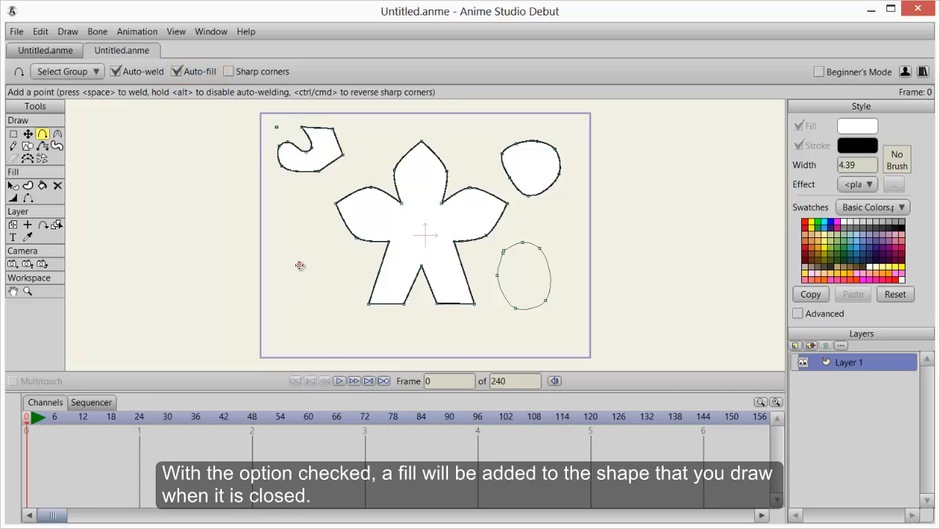